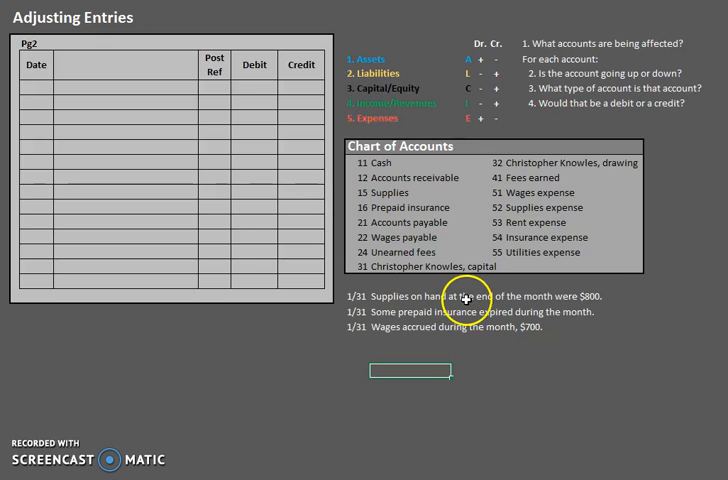
pyautogui.moveTo(588, 294)
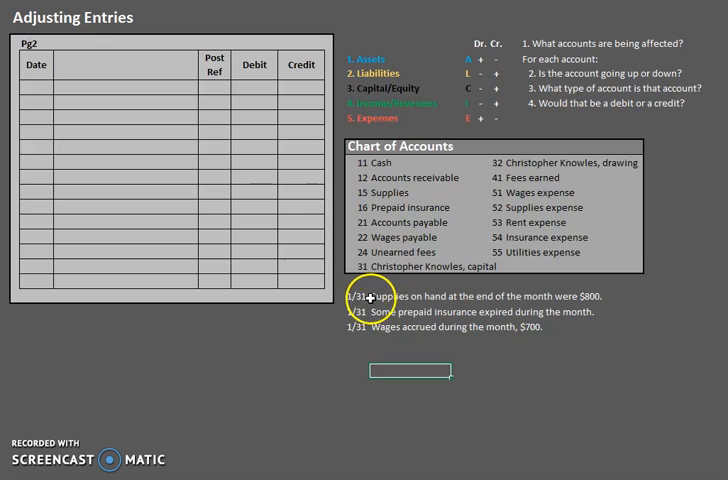
pyautogui.moveTo(585, 300)
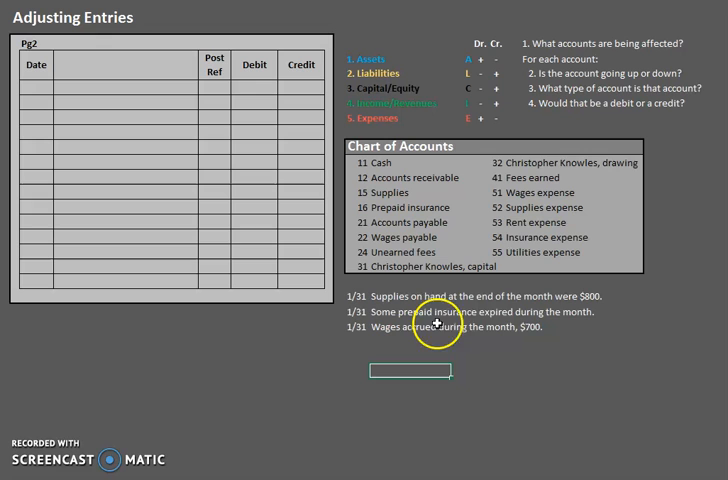
pyautogui.moveTo(540, 321)
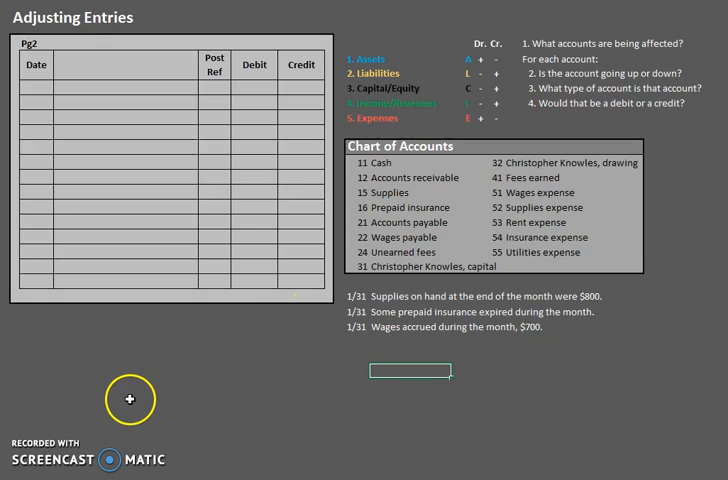
pyautogui.moveTo(315, 326)
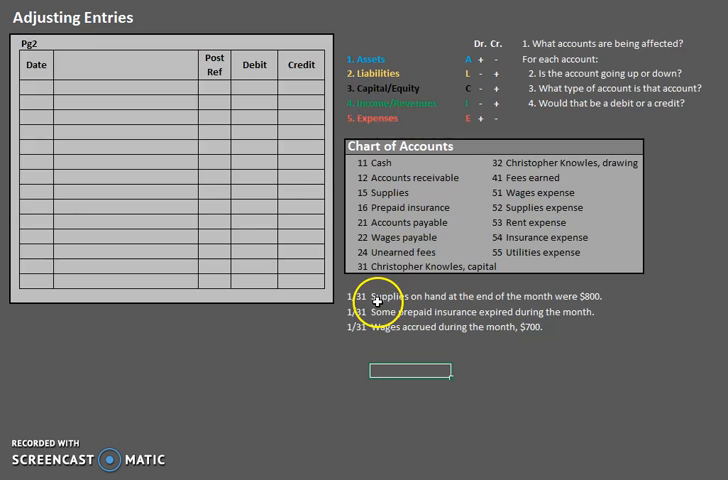
pyautogui.moveTo(533, 303)
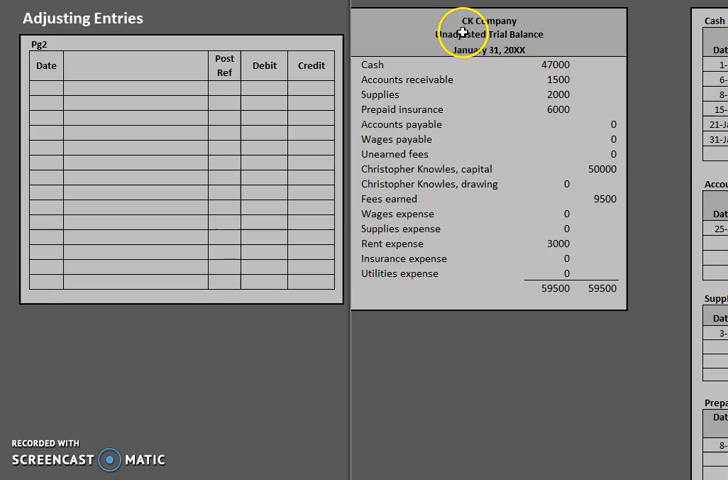
pyautogui.moveTo(398, 95)
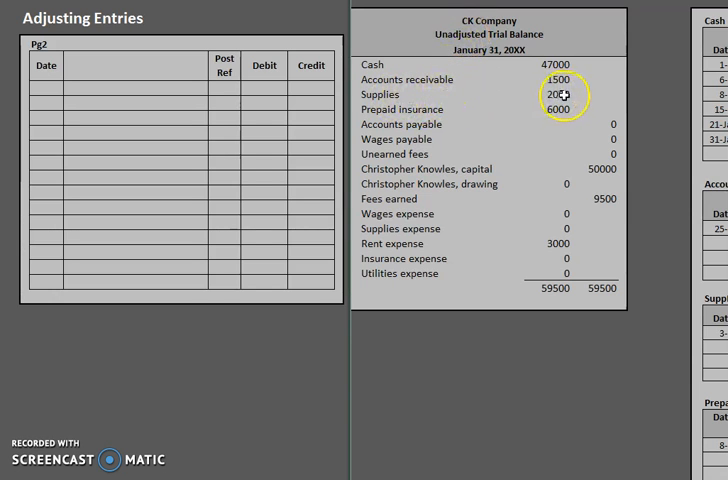
pyautogui.moveTo(527, 114)
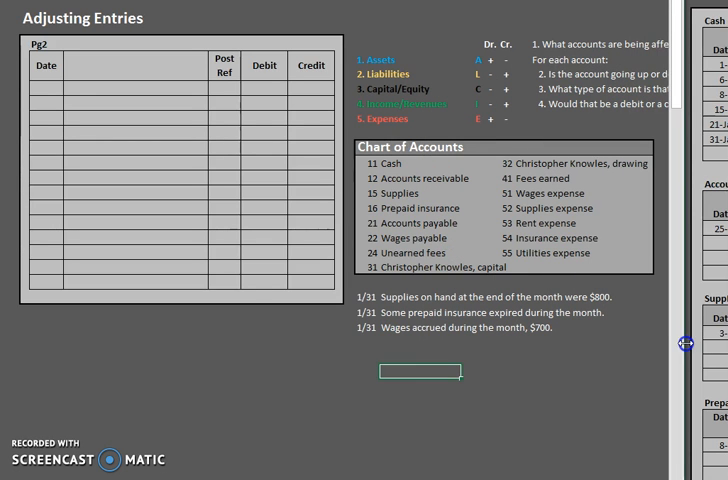
pyautogui.moveTo(610, 295)
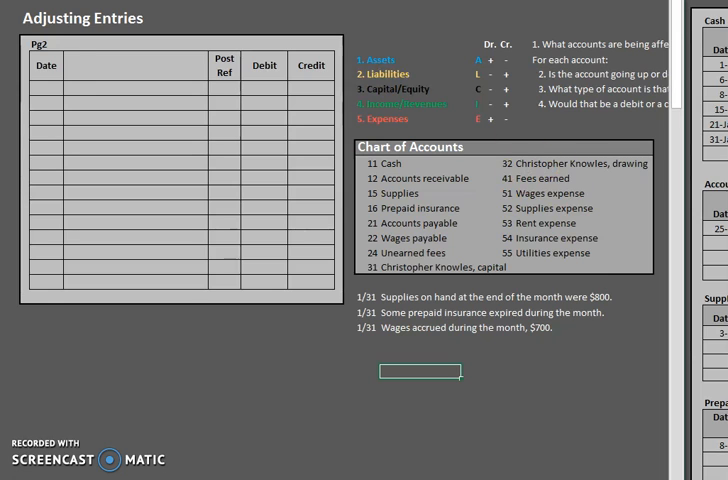
# - Enter the 1/31 date with 1200 in Debit and 1200 in Credit on the row below
pyautogui.write('1/31')
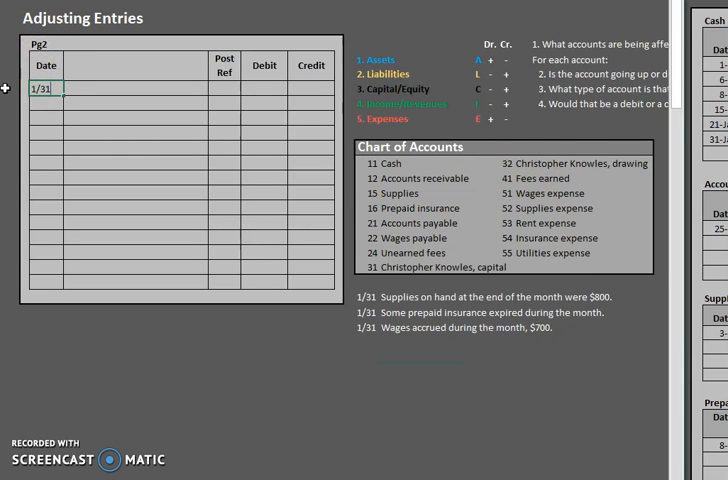
pyautogui.click(264, 89)
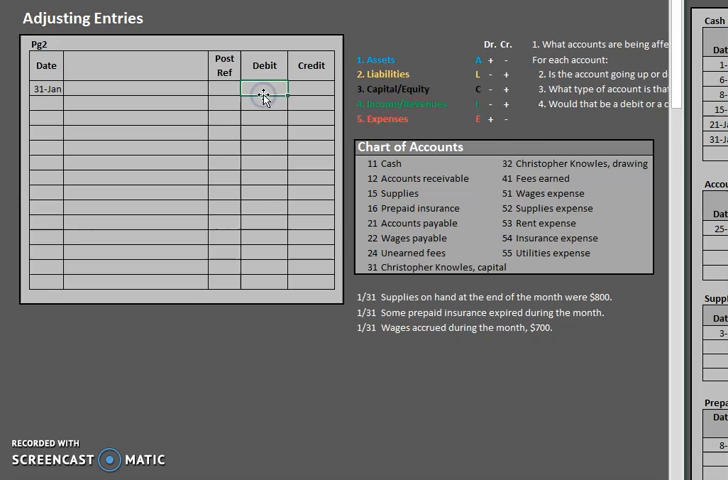
pyautogui.write('1200')
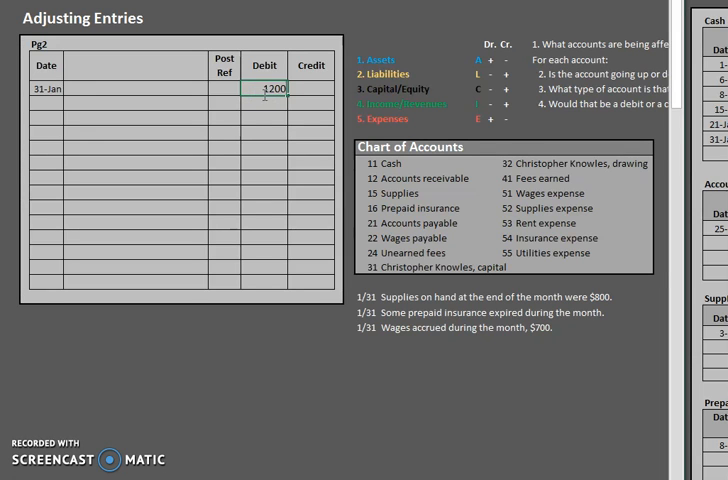
pyautogui.write('1200')
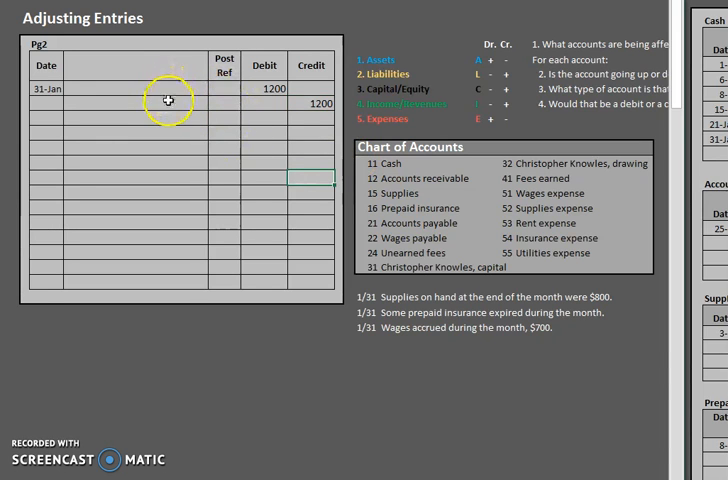
pyautogui.moveTo(410, 324)
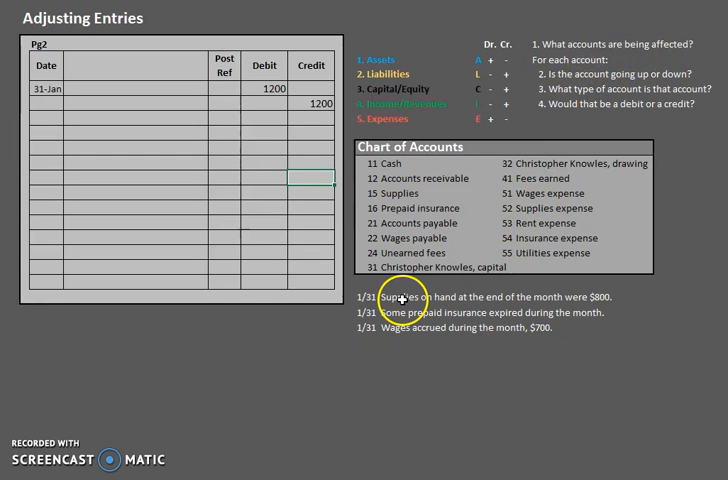
pyautogui.moveTo(595, 57)
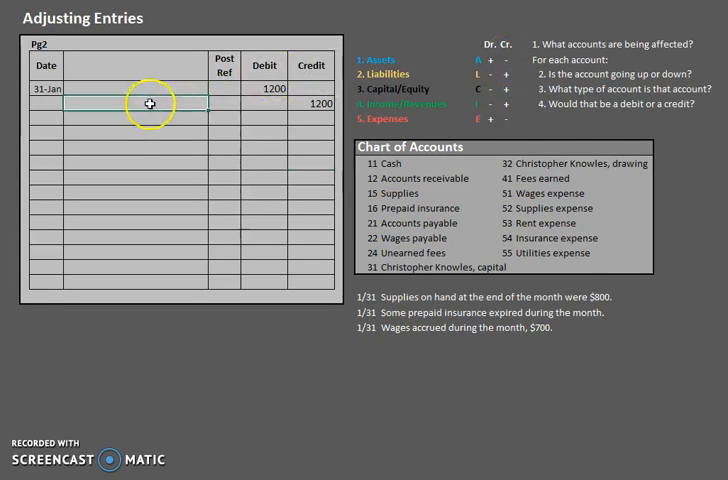
# - Label the credit line Supplies (indented) and the debit line Supplies expense
pyautogui.write('Supplies')
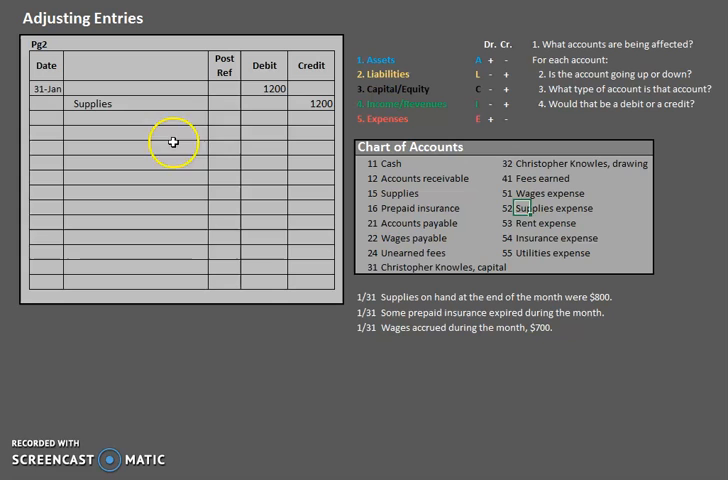
pyautogui.write('Supplies epx')
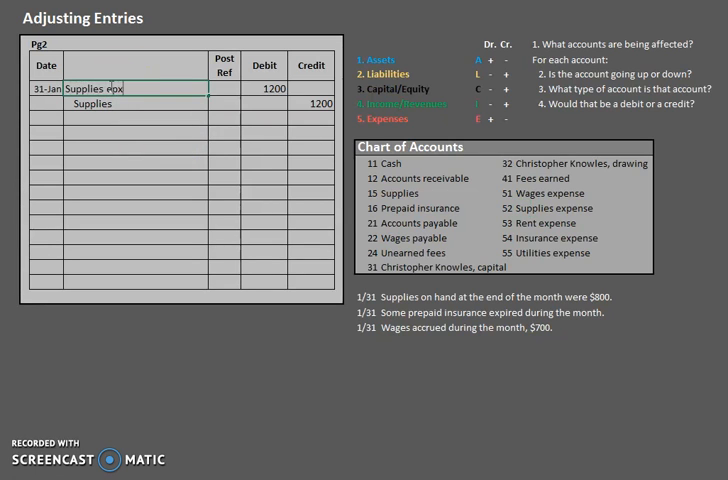
pyautogui.write('expense')
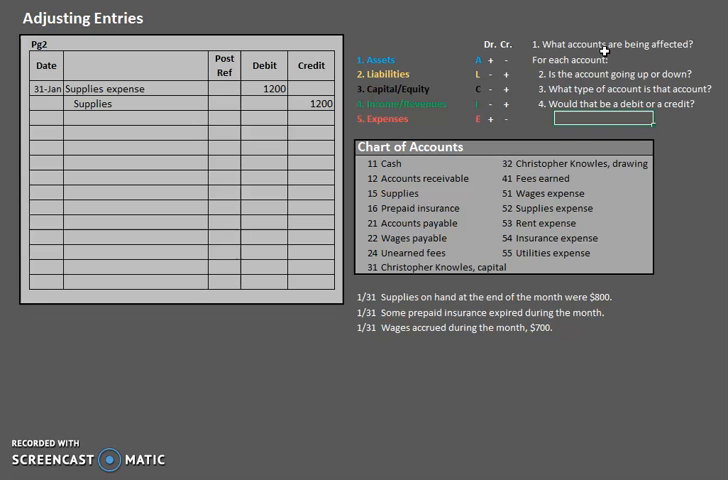
pyautogui.moveTo(571, 76)
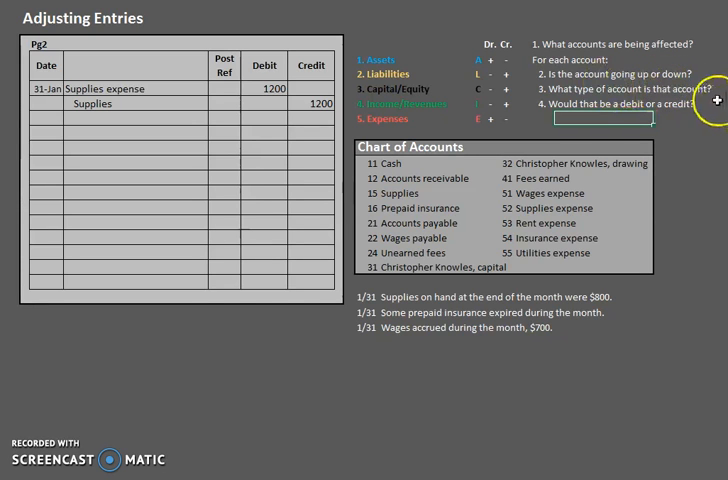
pyautogui.moveTo(480, 120)
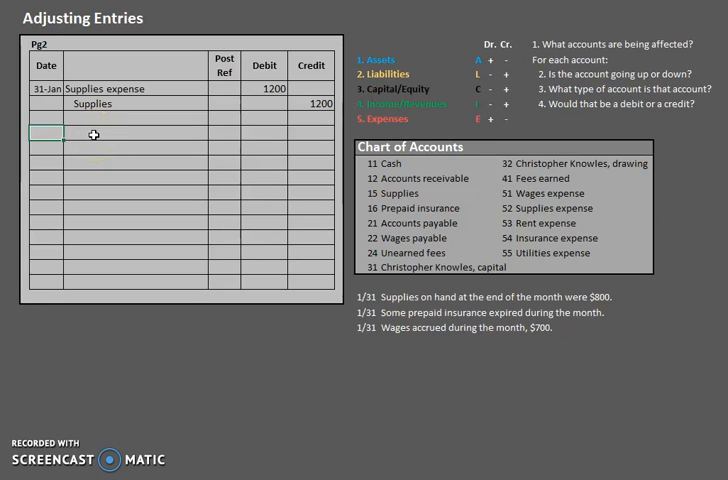
# - Date a new row 1/31 and pick the 1/8 one-year insurance purchase as the next transaction
pyautogui.write('1/31')
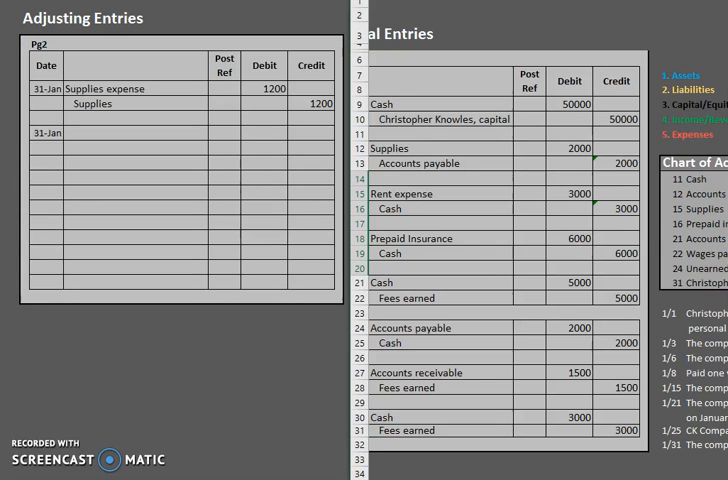
pyautogui.click(370, 313)
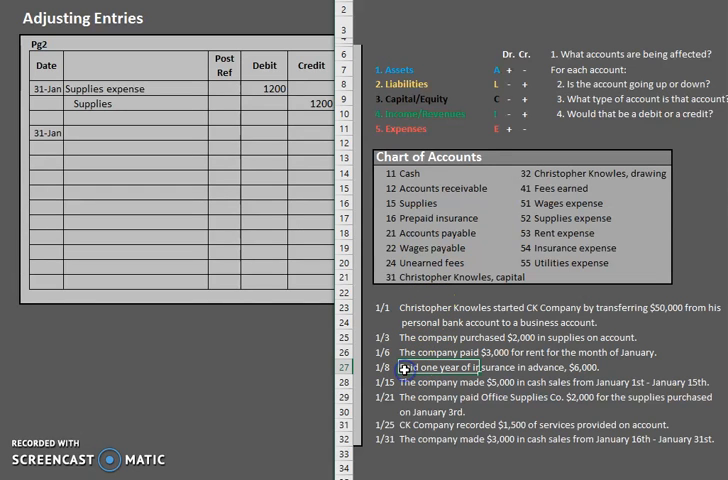
pyautogui.click(408, 371)
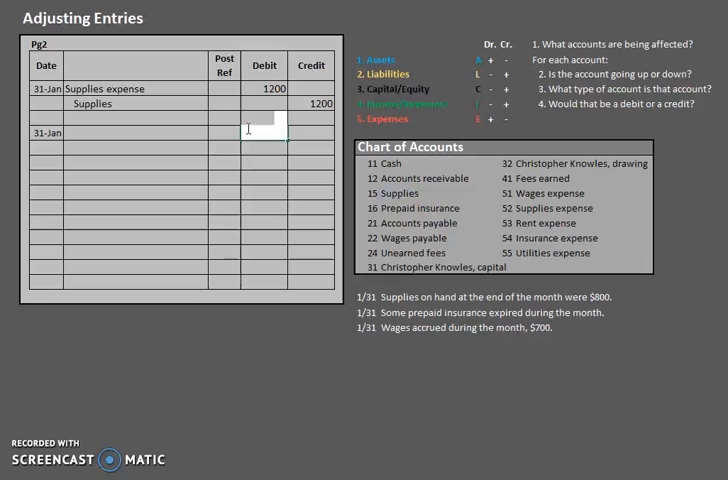
# - Enter 500 debit and credit, naming Prepaid insurance credited and Insurance expense debited
pyautogui.write('500')
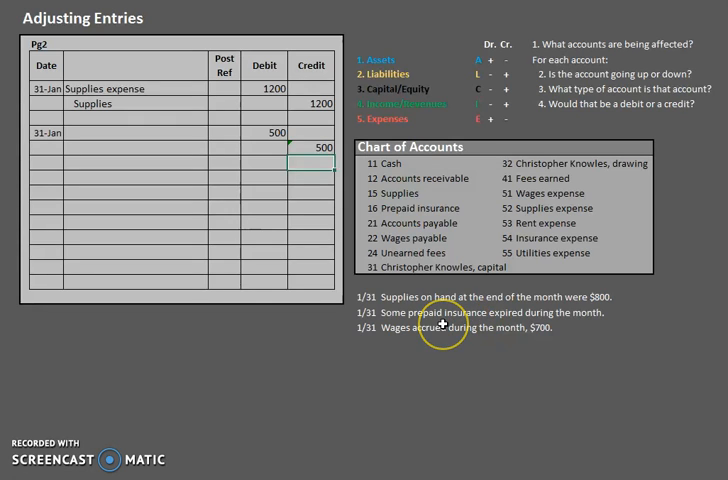
pyautogui.moveTo(608, 46)
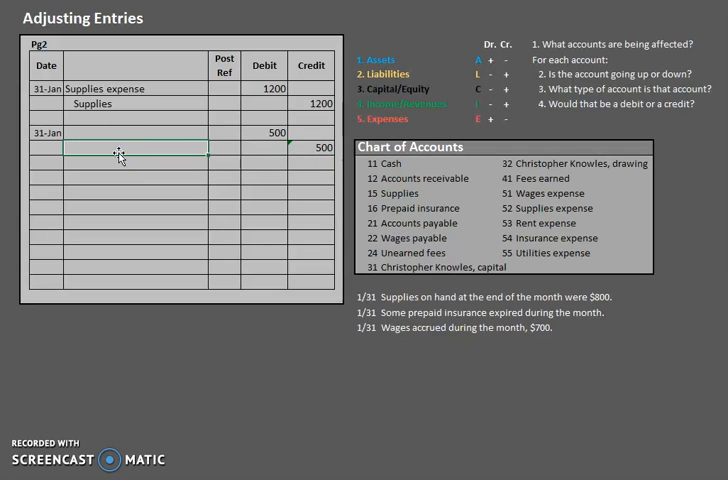
pyautogui.write('Prepaid insurance')
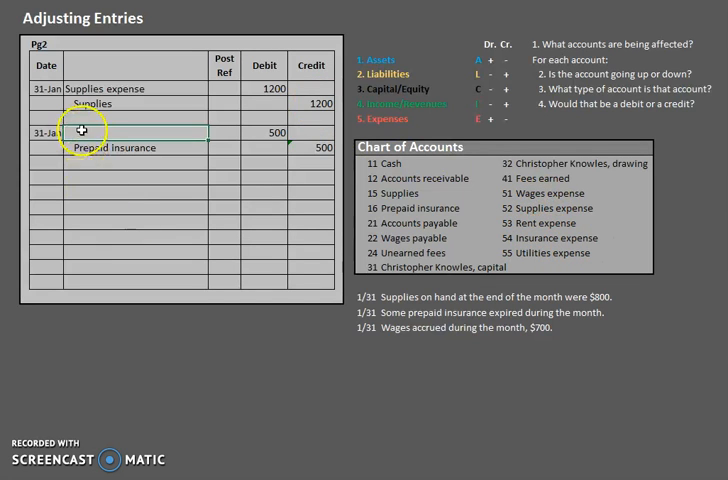
pyautogui.write('Insurance expense')
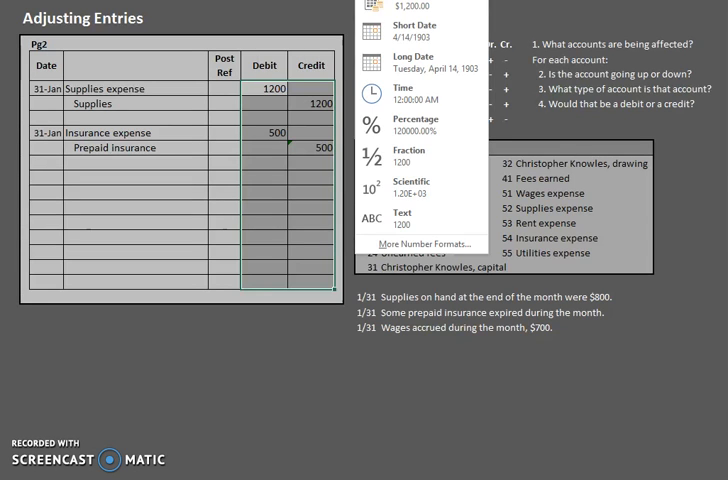
# - Apply a number format to the debit and credit amount columns
pyautogui.click(419, 102)
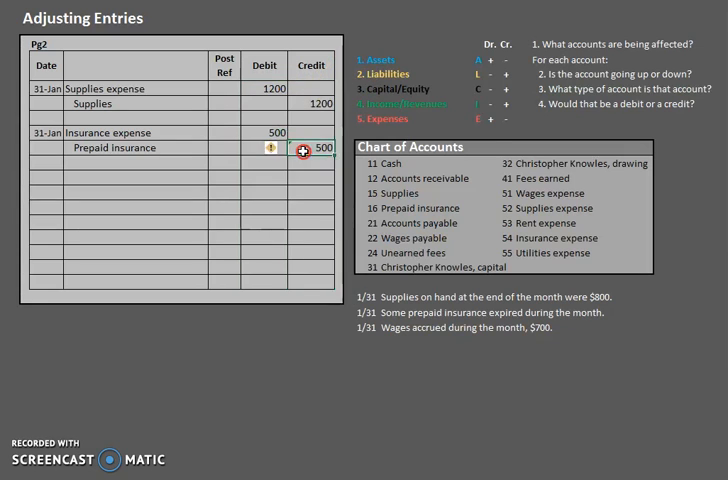
pyautogui.click(283, 148)
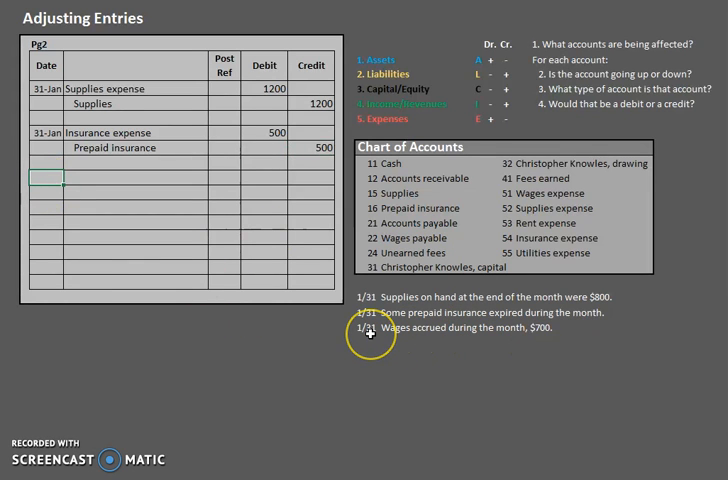
pyautogui.moveTo(532, 335)
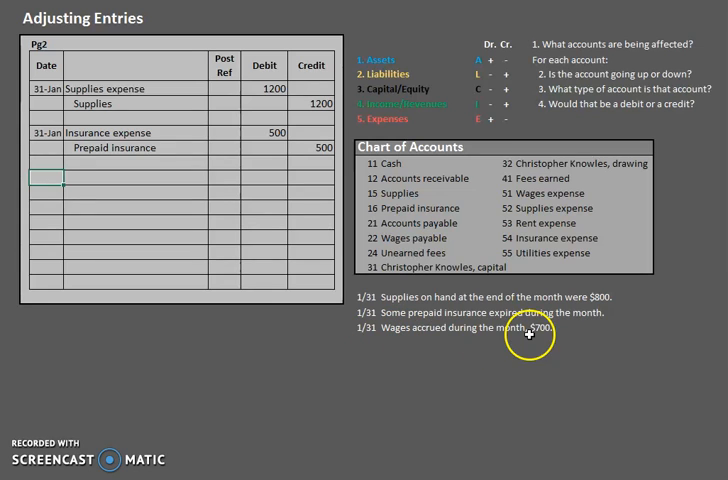
pyautogui.moveTo(190, 143)
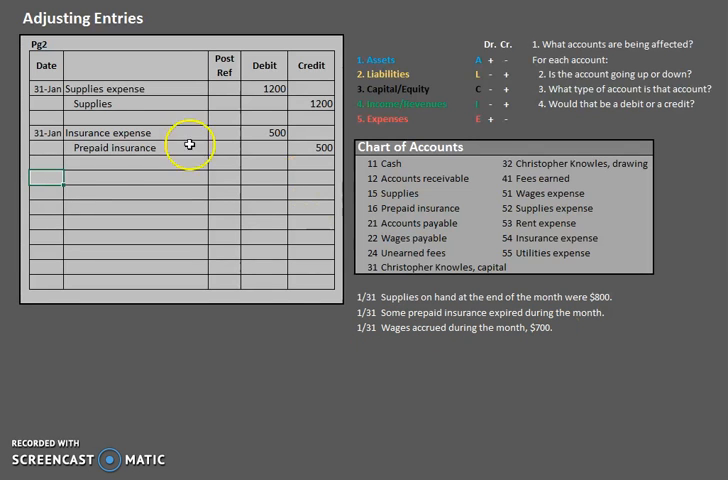
# - Date a new row 1/31 with 700 debit and 700 credit, and begin naming Wages expense
pyautogui.write('1/')
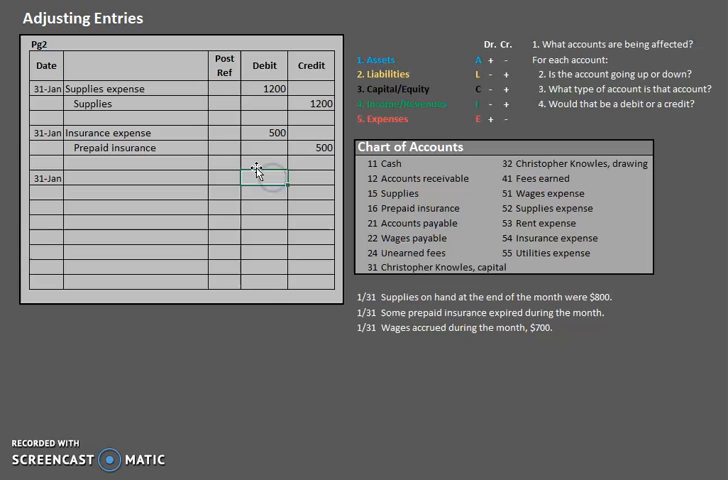
pyautogui.write('700')
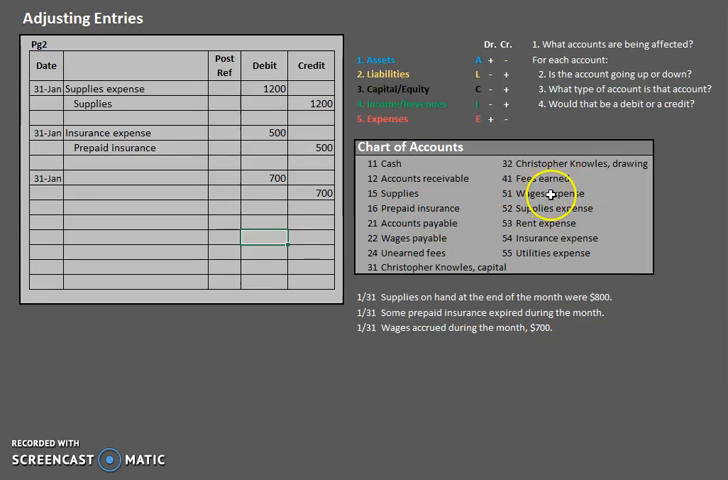
pyautogui.moveTo(614, 45)
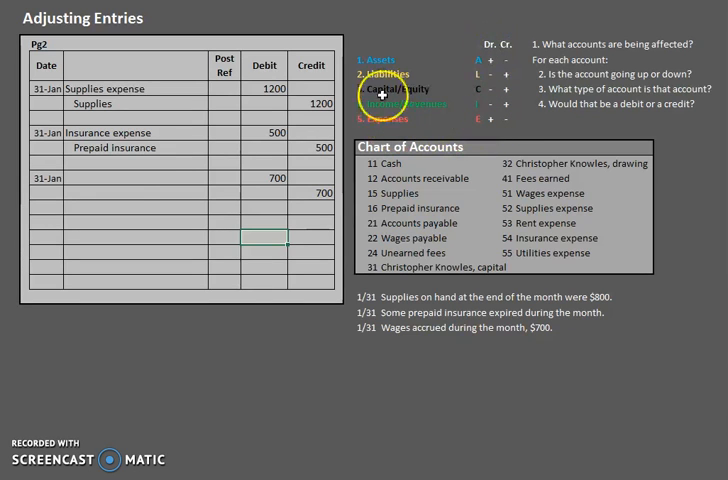
pyautogui.write('Wages expense')
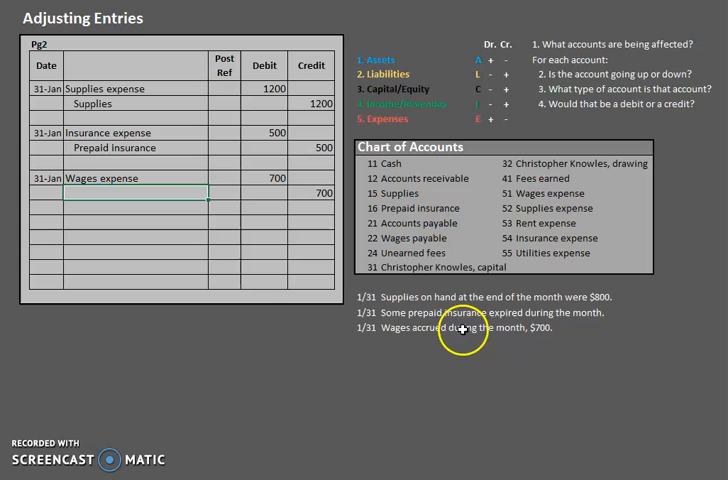
pyautogui.moveTo(510, 342)
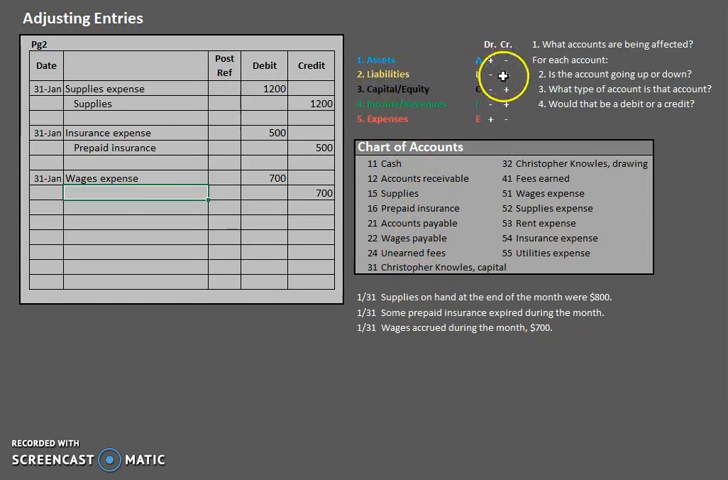
pyautogui.write('Wa')
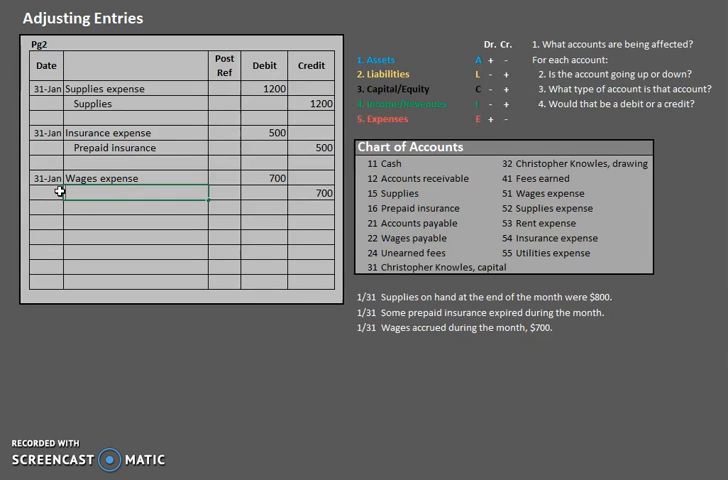
# - Name the indented credit line Wages payable for the 700 accrued wages
pyautogui.write('Wages payable')
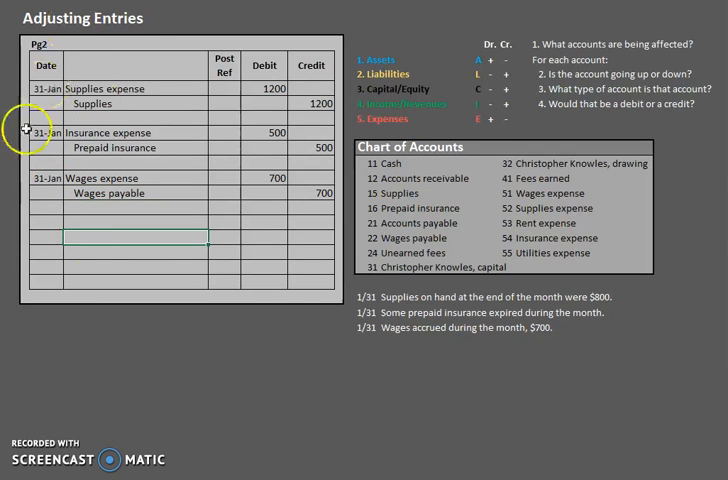
pyautogui.moveTo(107, 253)
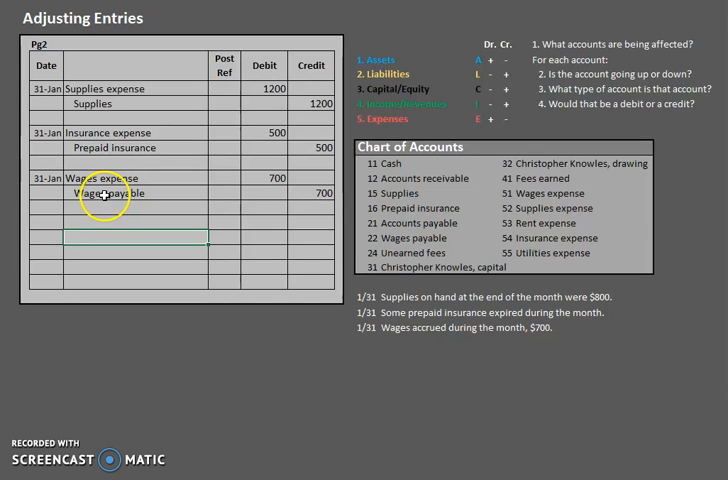
pyautogui.moveTo(57, 138)
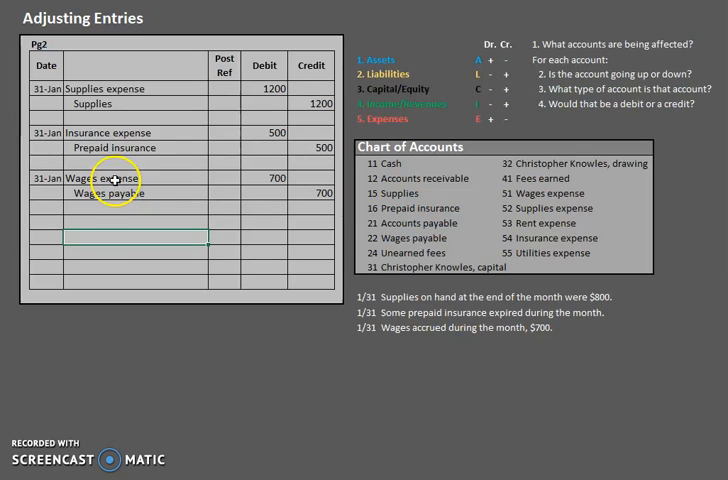
pyautogui.moveTo(250, 186)
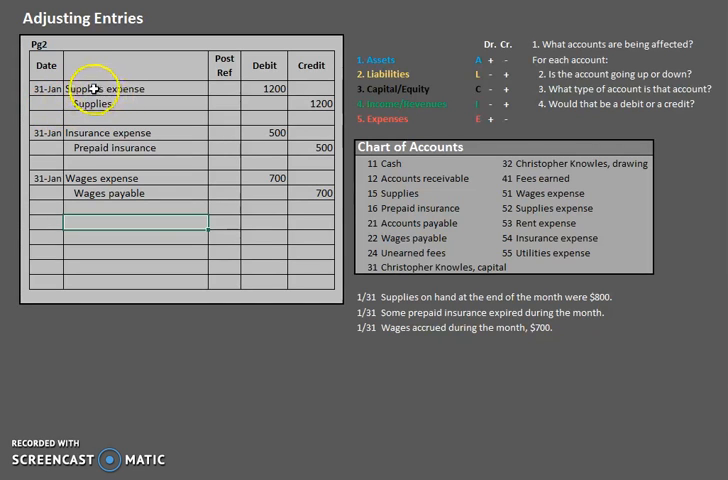
pyautogui.moveTo(113, 86)
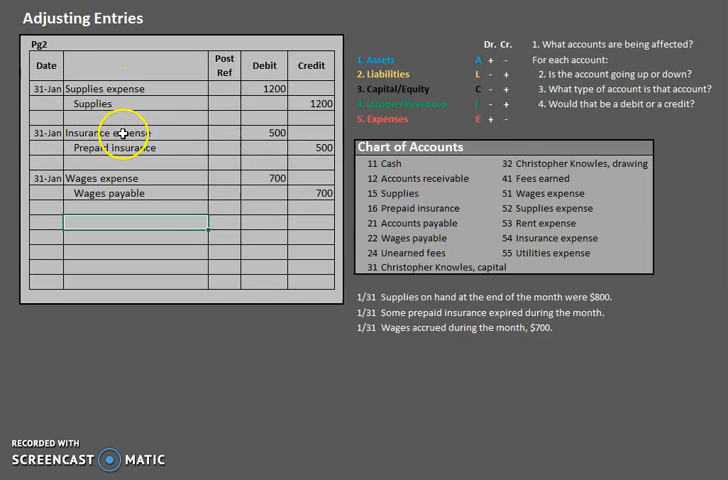
pyautogui.moveTo(190, 249)
pyautogui.write('1/31')
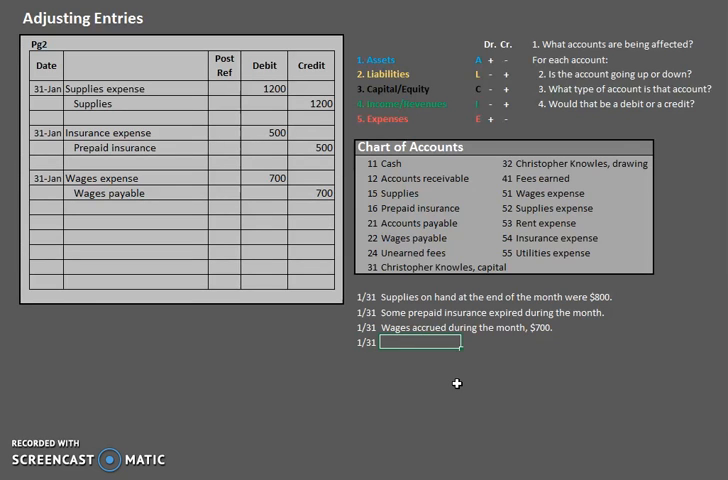
# - Write the note "Unbilled fees at month-end were $500." below the wages note
pyautogui.write('U')
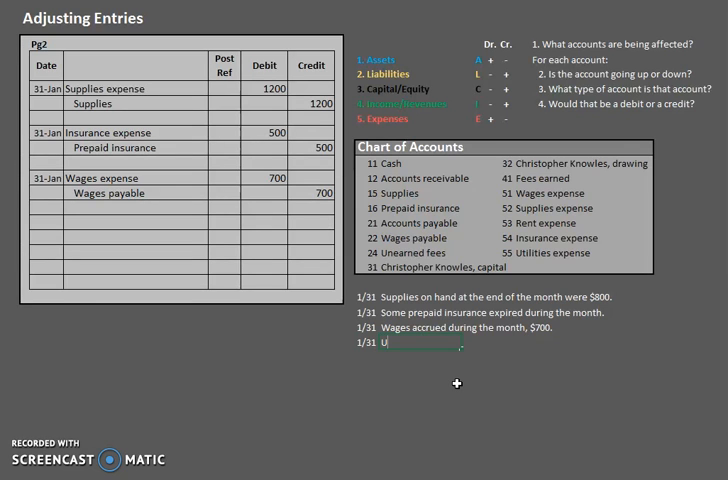
pyautogui.write('nbilled fees a')
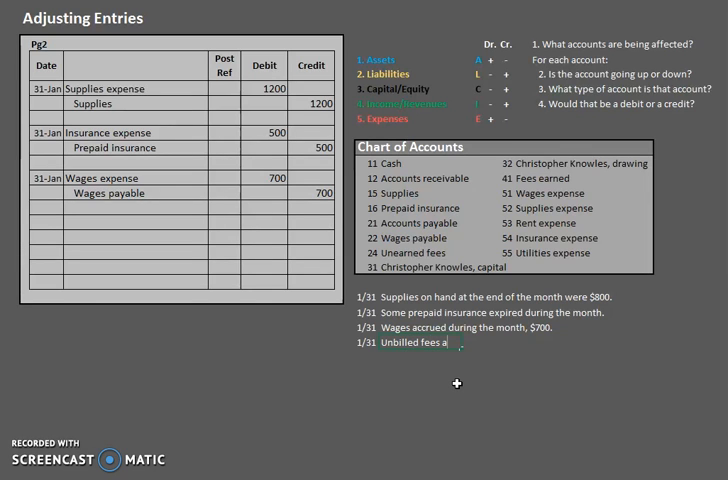
pyautogui.write('t month-end were $500.')
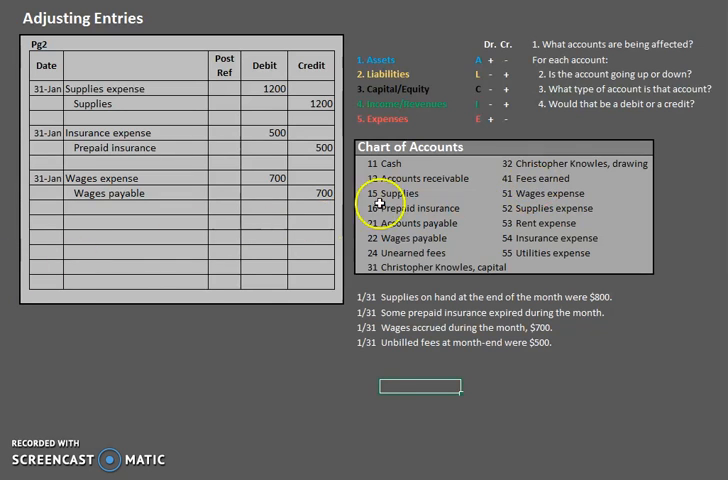
pyautogui.moveTo(445, 110)
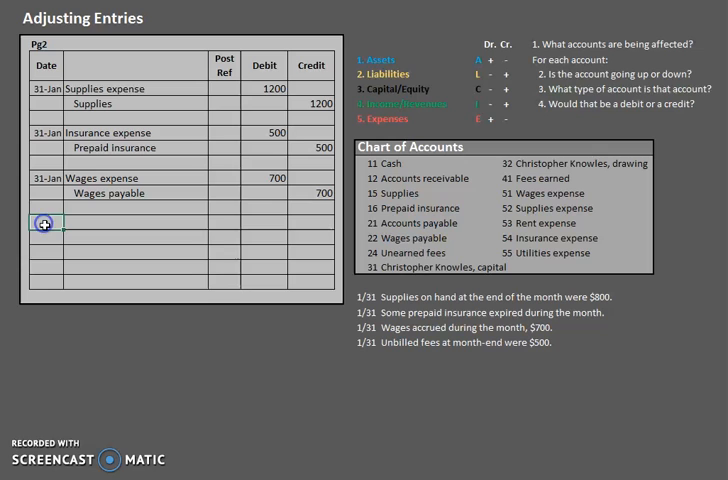
# - Enter 1/31 with Fees earned credited 500 and 500 debited, then select the debit account cell
pyautogui.write('1/31')
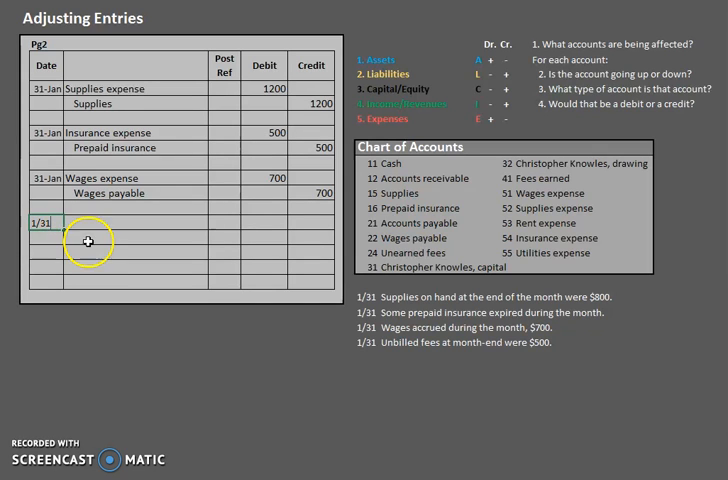
pyautogui.write('Fees earned')
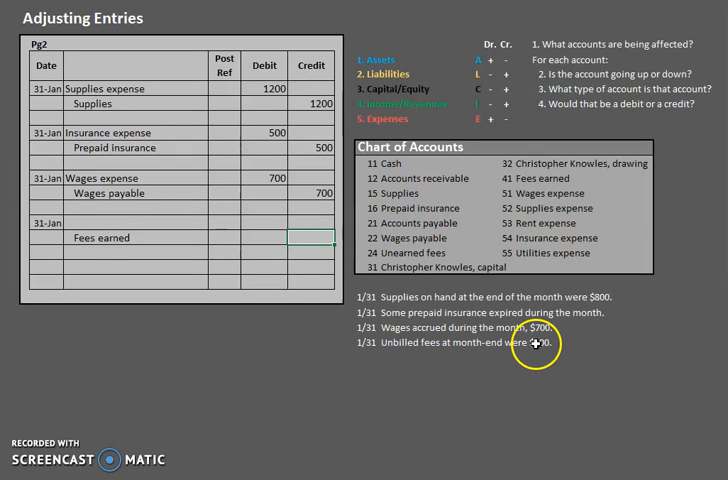
pyautogui.write('500')
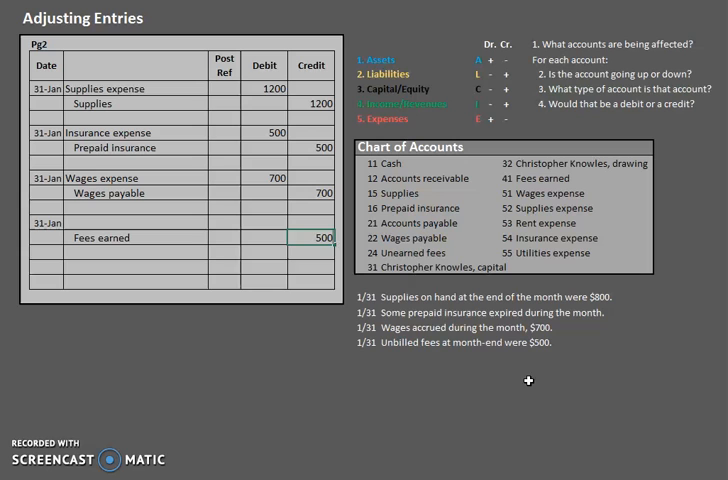
pyautogui.click(263, 221)
pyautogui.write('500')
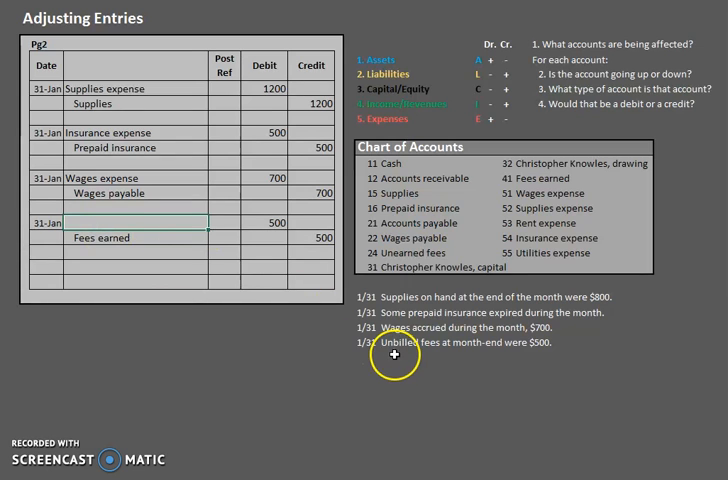
pyautogui.moveTo(132, 238)
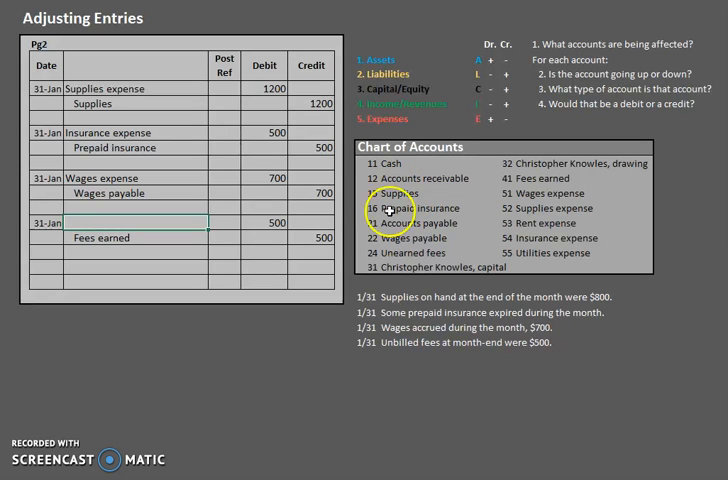
pyautogui.moveTo(395, 347)
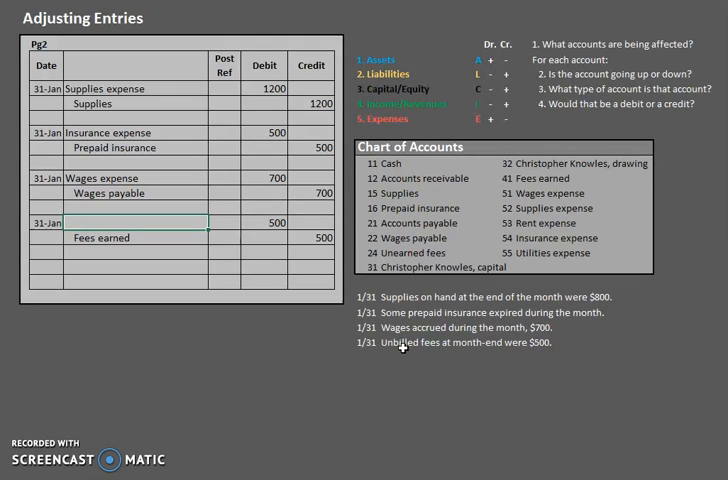
pyautogui.moveTo(396, 355)
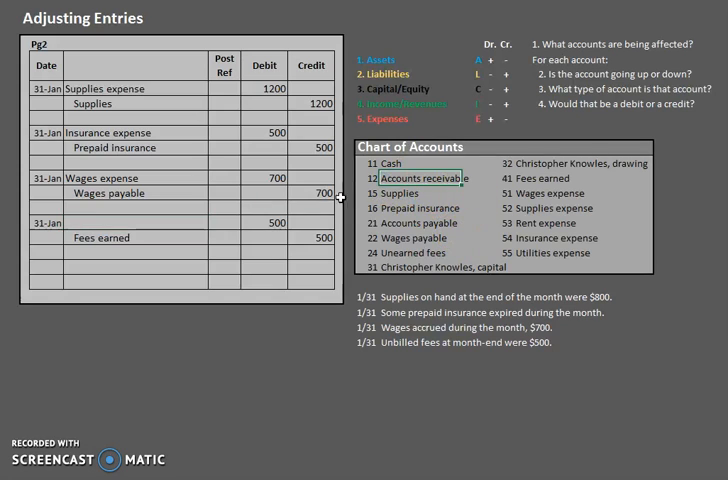
# - Fill the debit account as Accounts receivable via AutoComplete from 'acc'
pyautogui.write('acc')
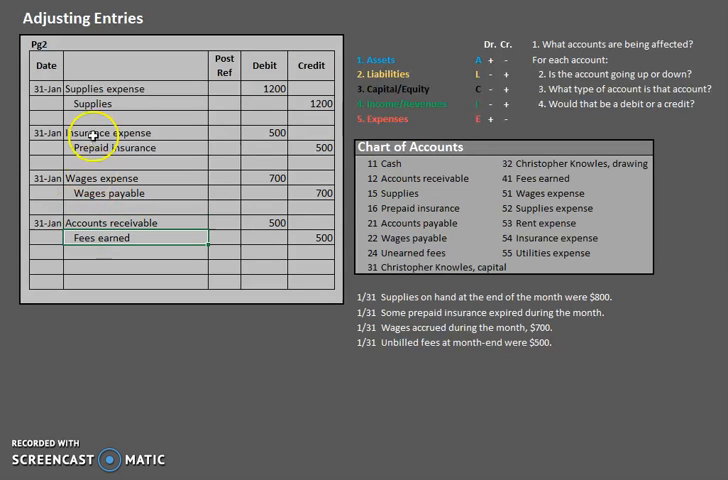
pyautogui.moveTo(95, 255)
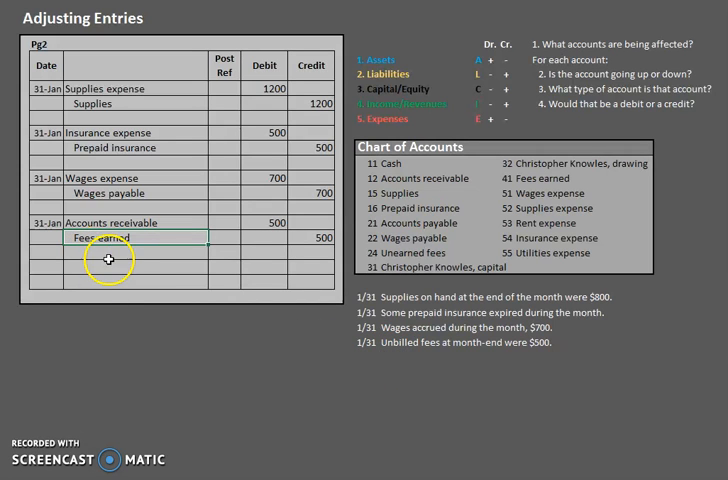
pyautogui.moveTo(105, 89)
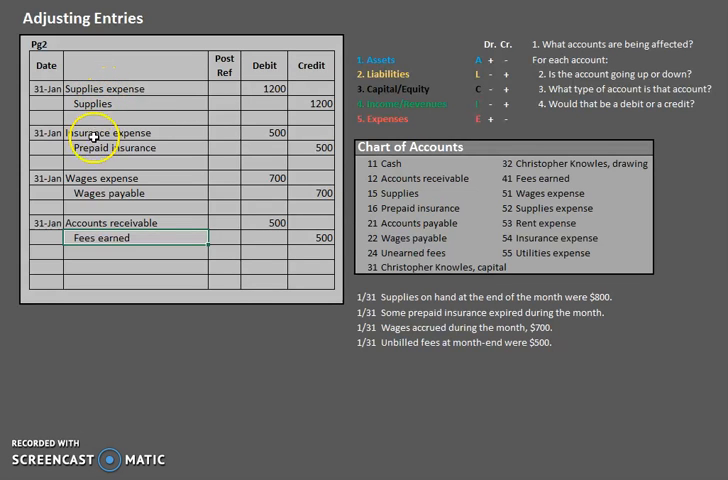
pyautogui.moveTo(90, 213)
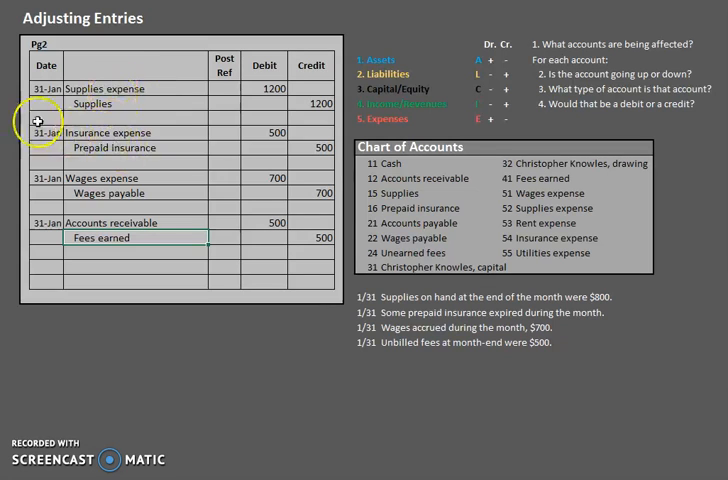
pyautogui.moveTo(95, 90)
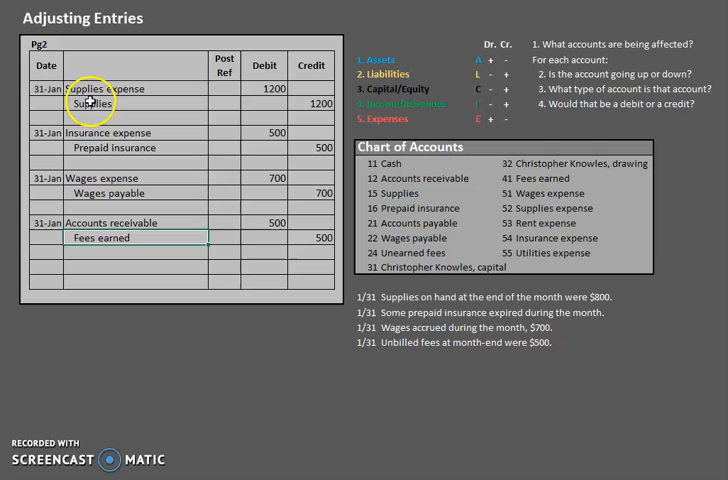
pyautogui.moveTo(90, 133)
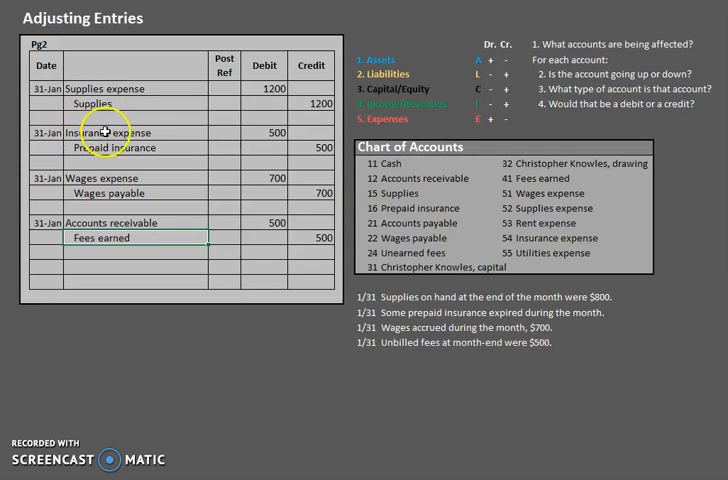
pyautogui.moveTo(130, 147)
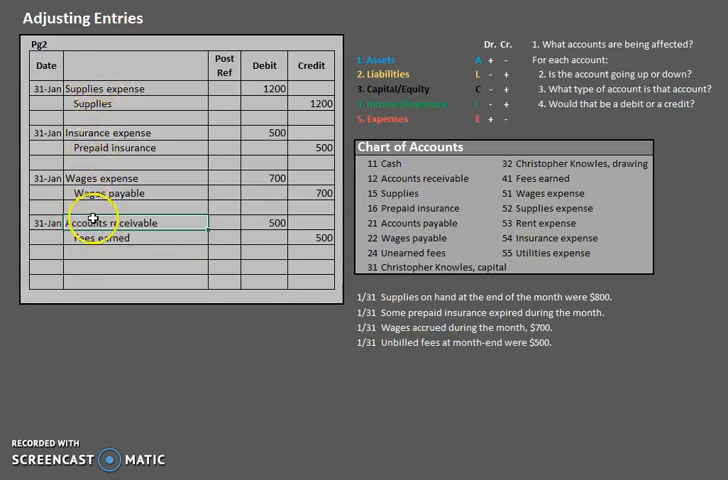
pyautogui.moveTo(88, 248)
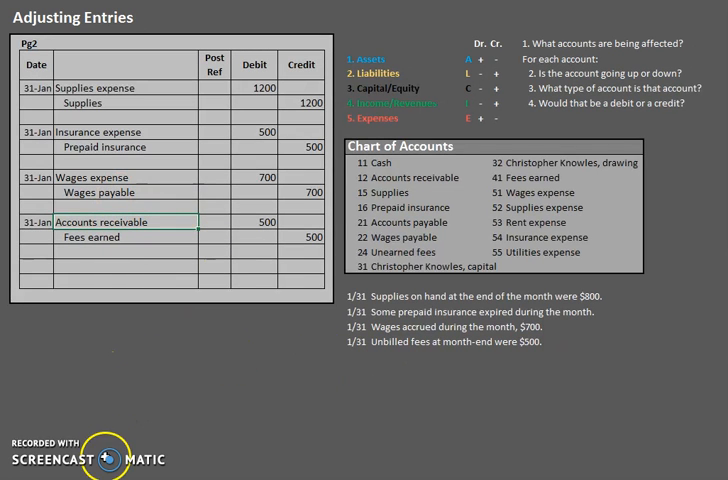
pyautogui.moveTo(328, 396)
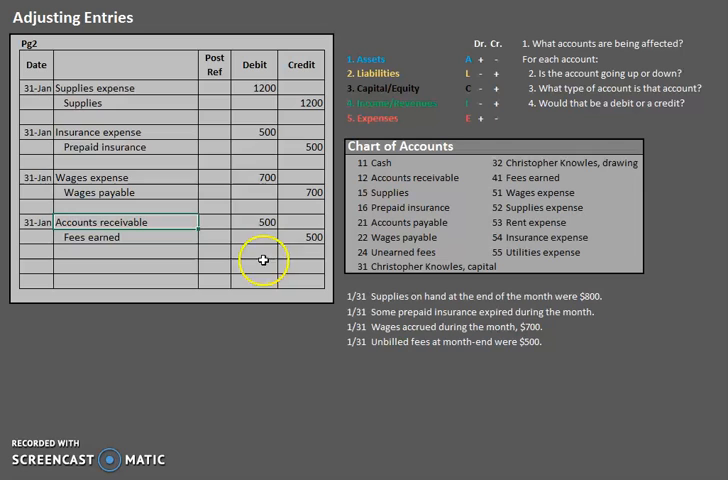
pyautogui.moveTo(116, 395)
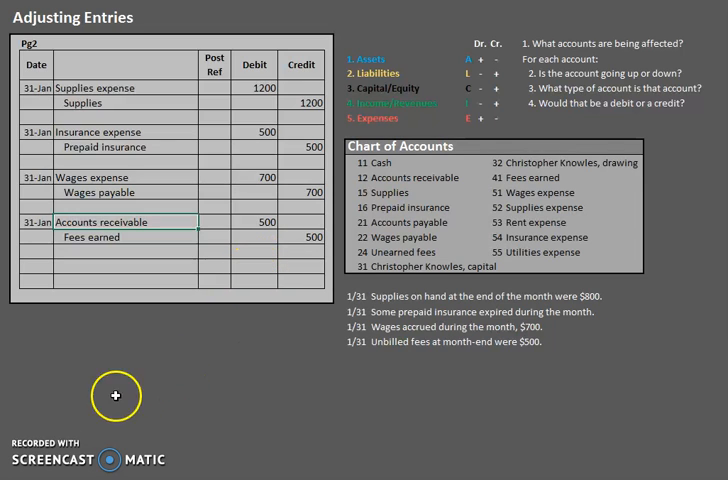